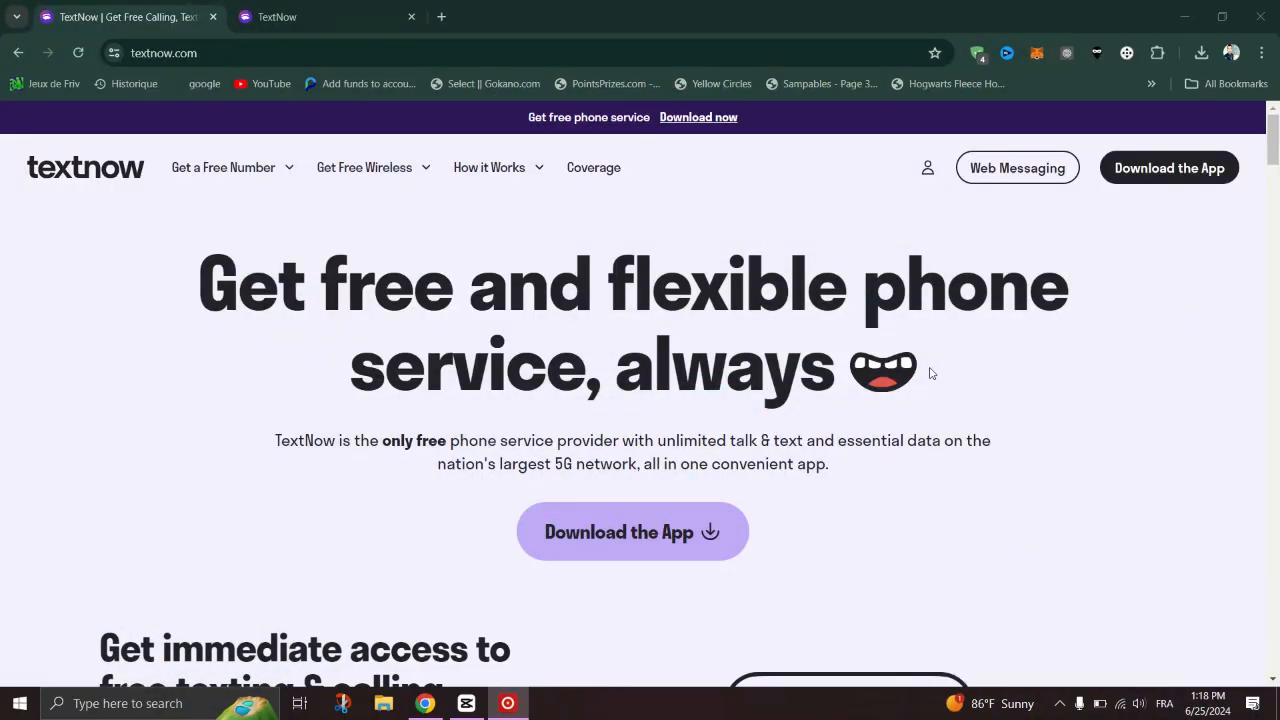
scroll(down, 3)
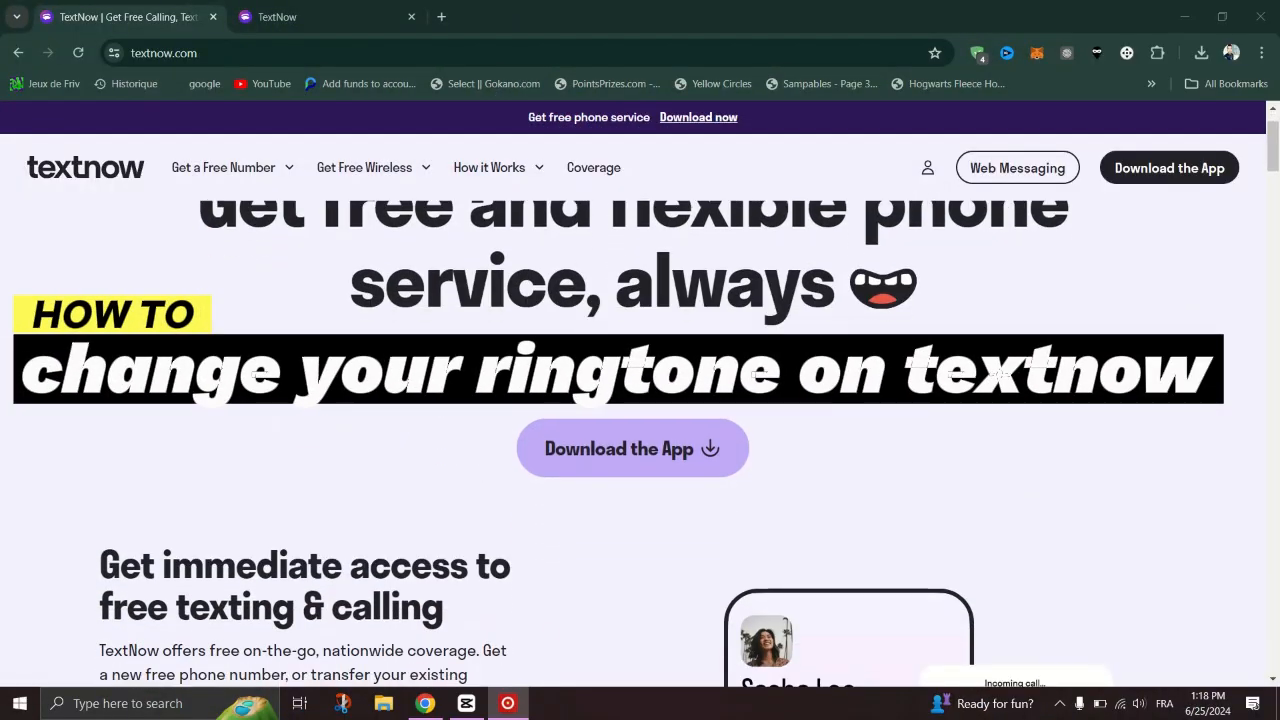
scroll(up, 3)
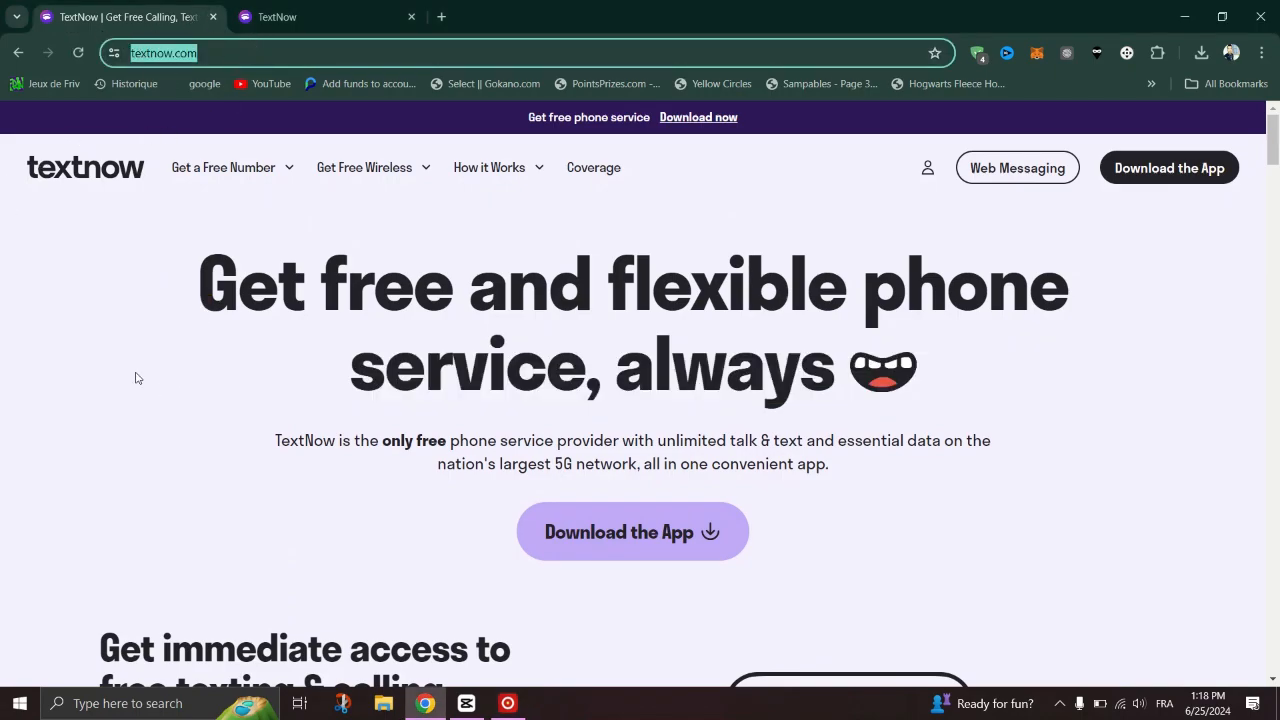
scroll(down, 3)
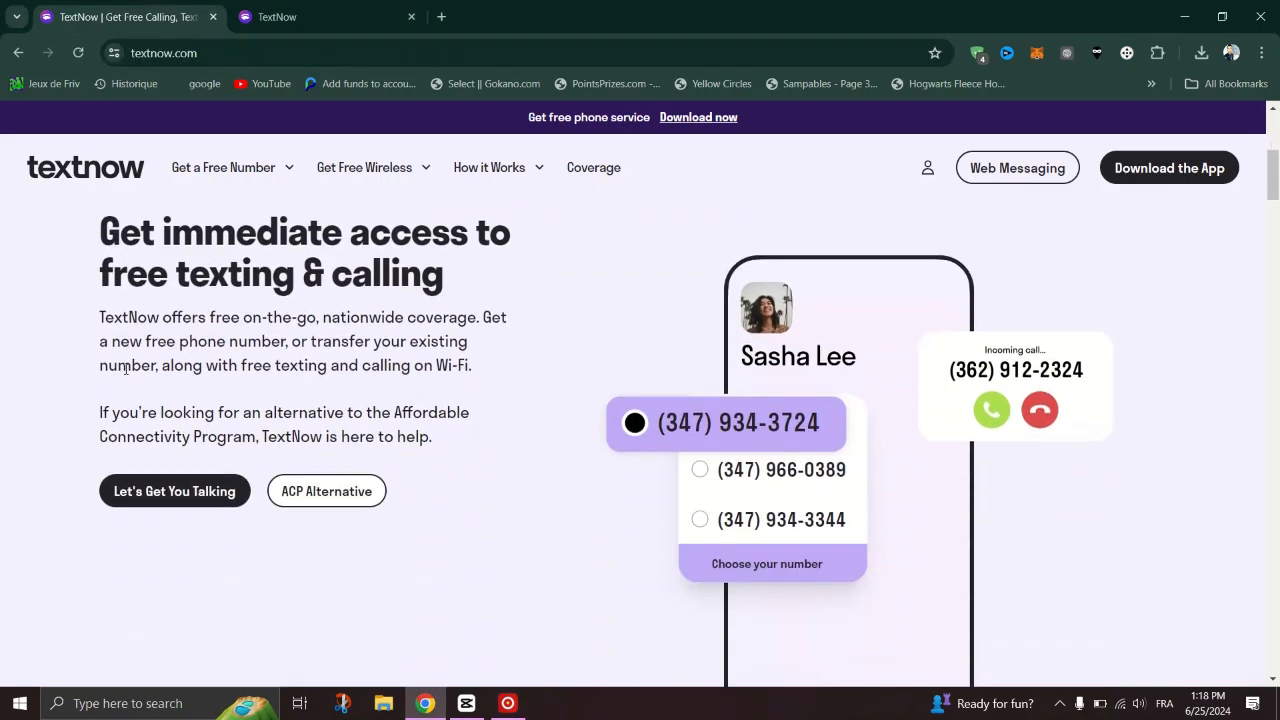
scroll(up, 3)
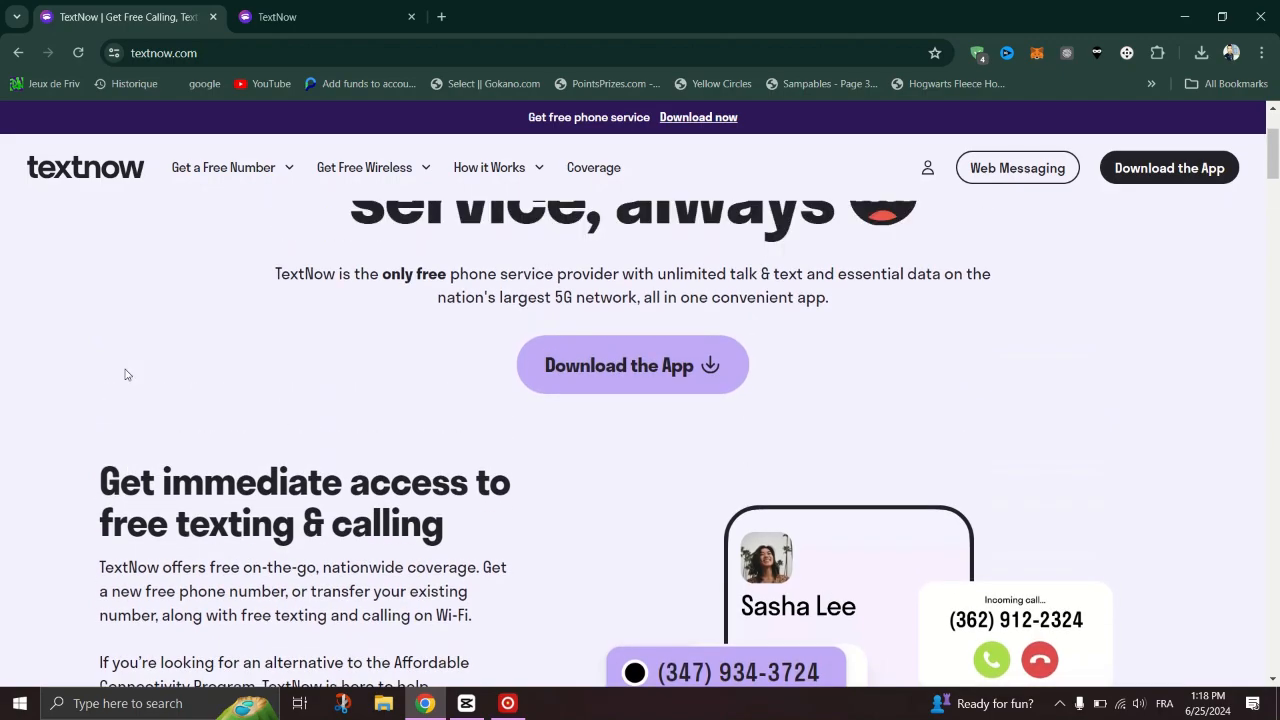